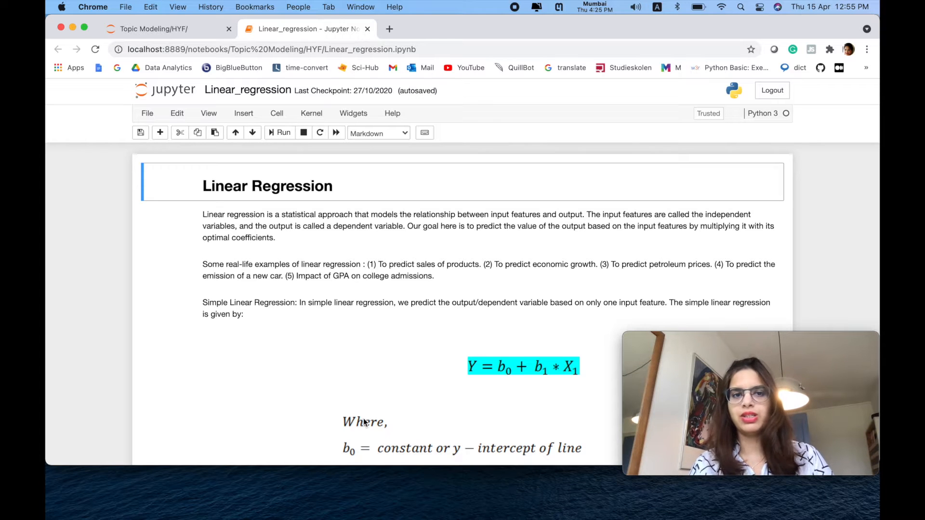
Step: Scroll through the notebook, then enable the Slideshow cell toolbar from the View menu
scroll(down, 3)
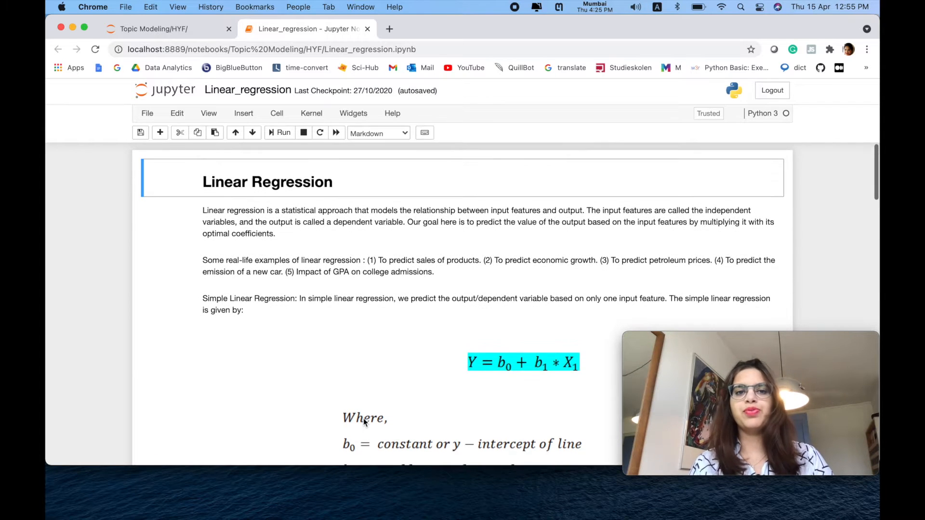
scroll(down, 3)
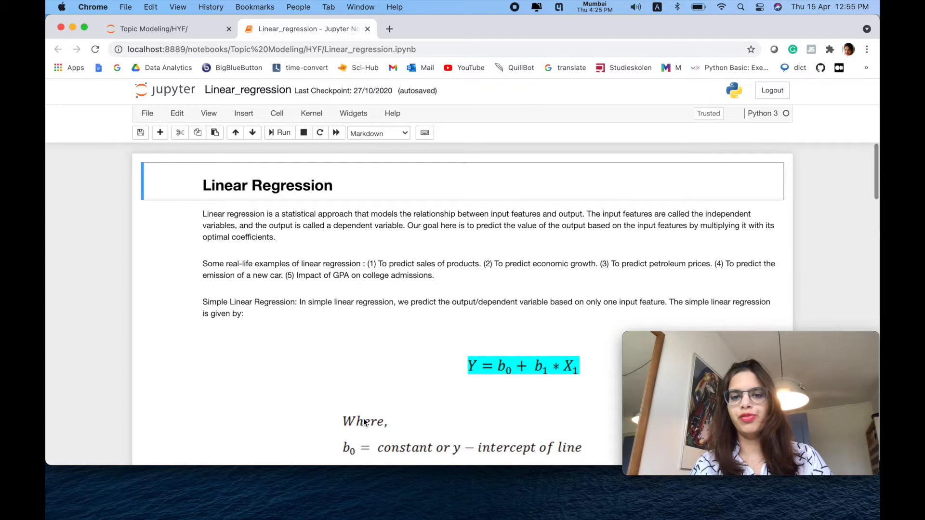
scroll(down, 3)
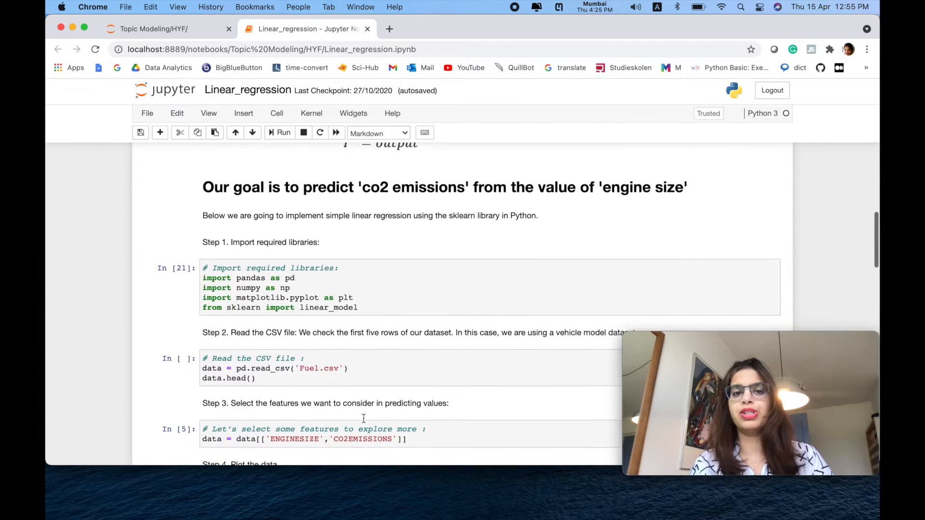
scroll(down, 3)
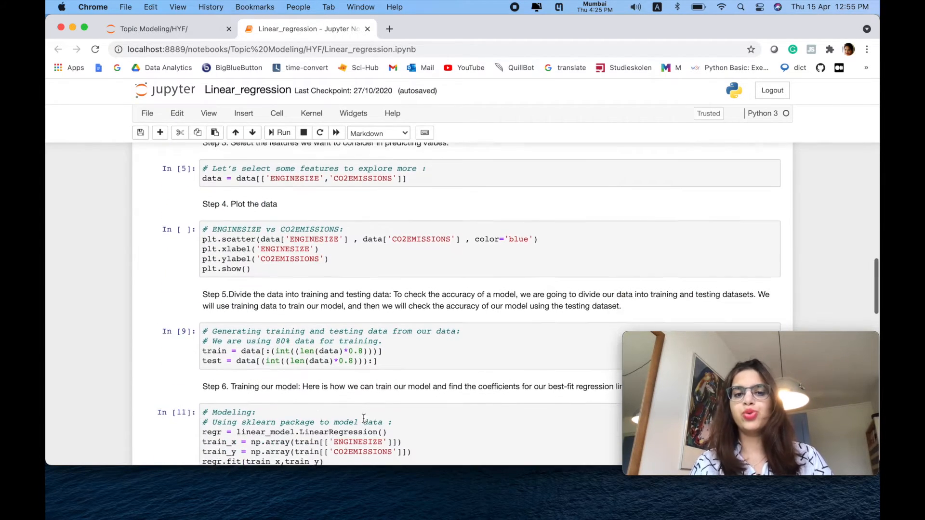
scroll(down, 3)
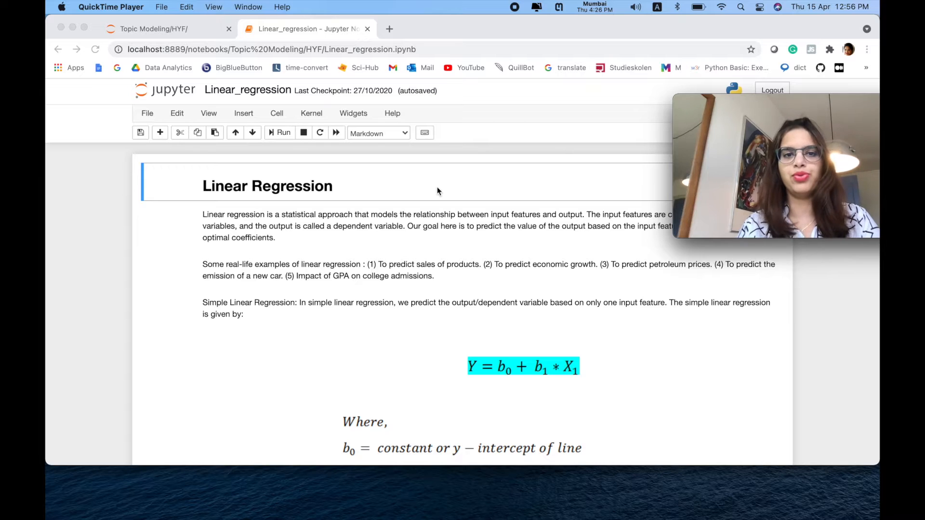
click(209, 114)
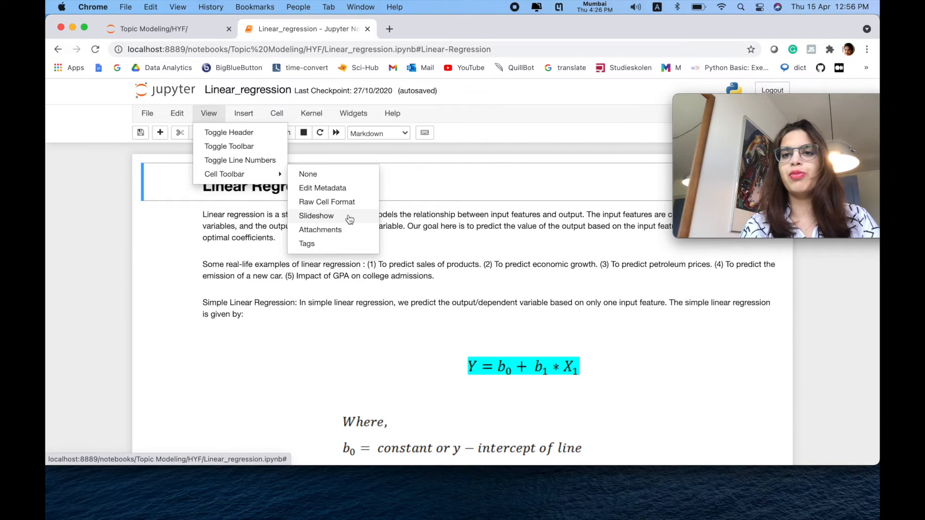
click(316, 216)
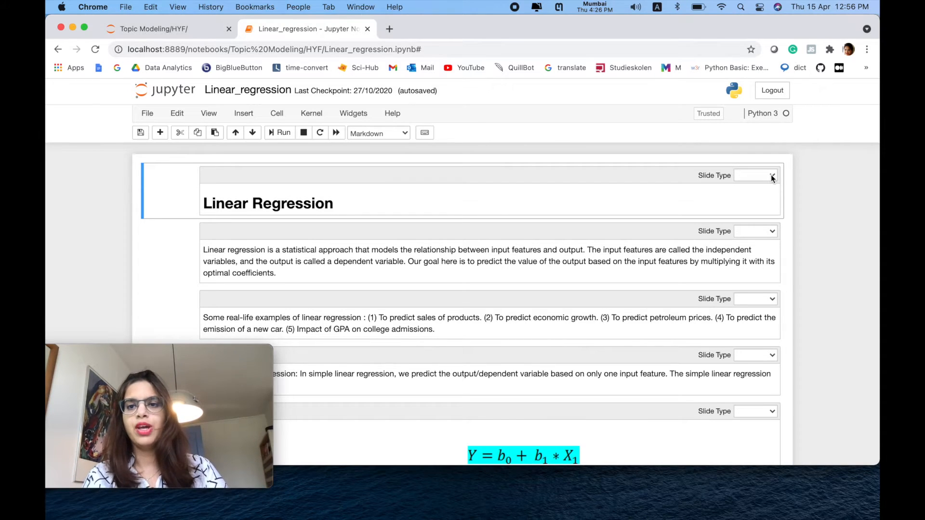
Step: Set the Linear Regression title, first paragraph and Our goal heading to Slide
click(757, 175)
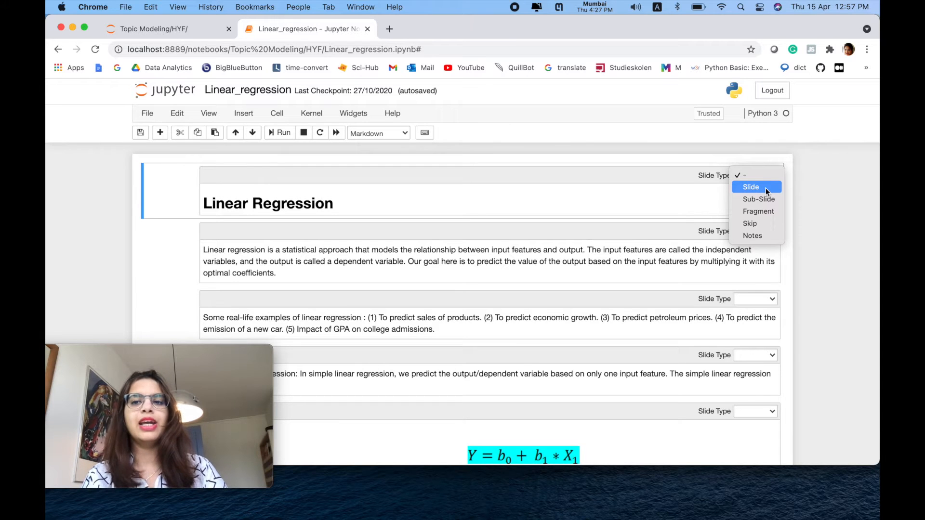
click(751, 187)
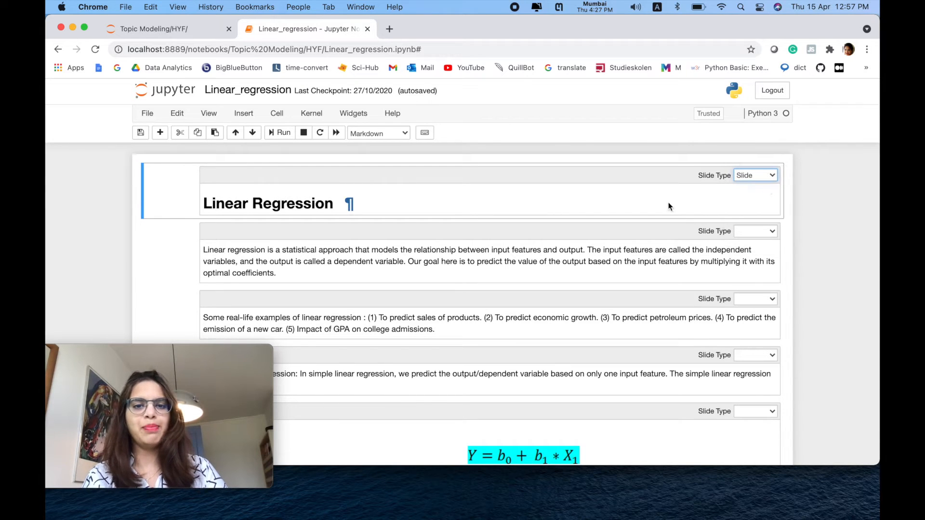
click(755, 230)
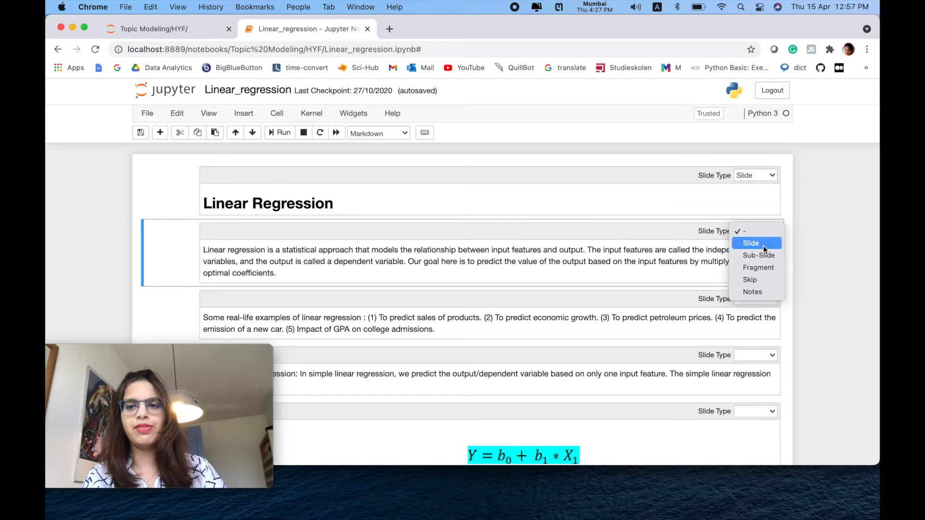
click(751, 243)
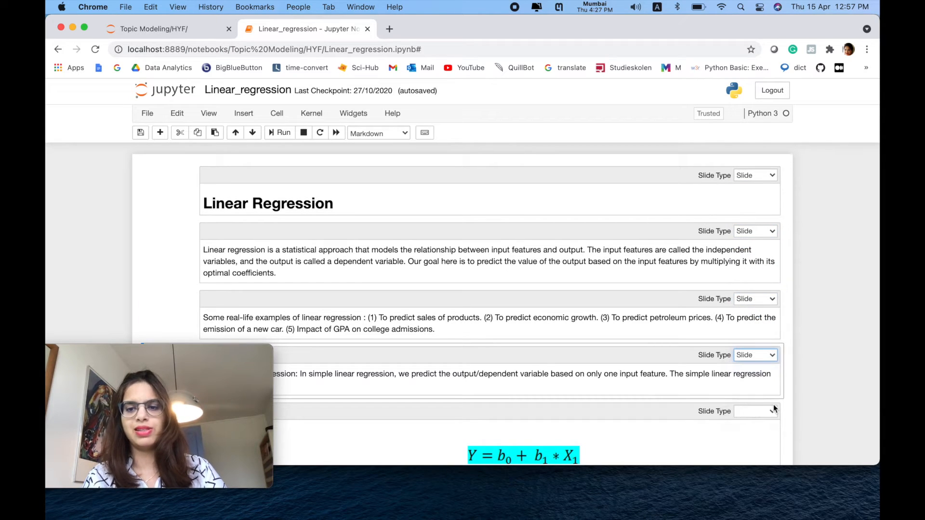
scroll(down, 3)
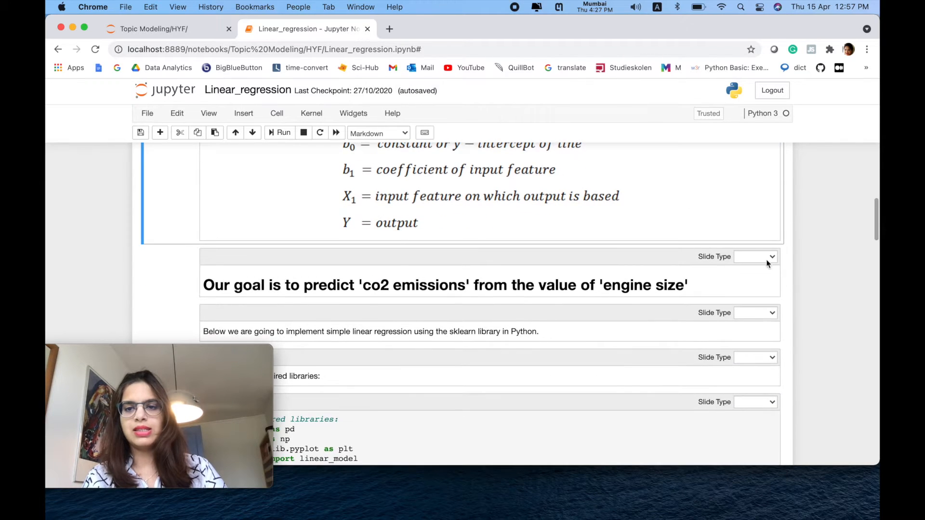
click(755, 256)
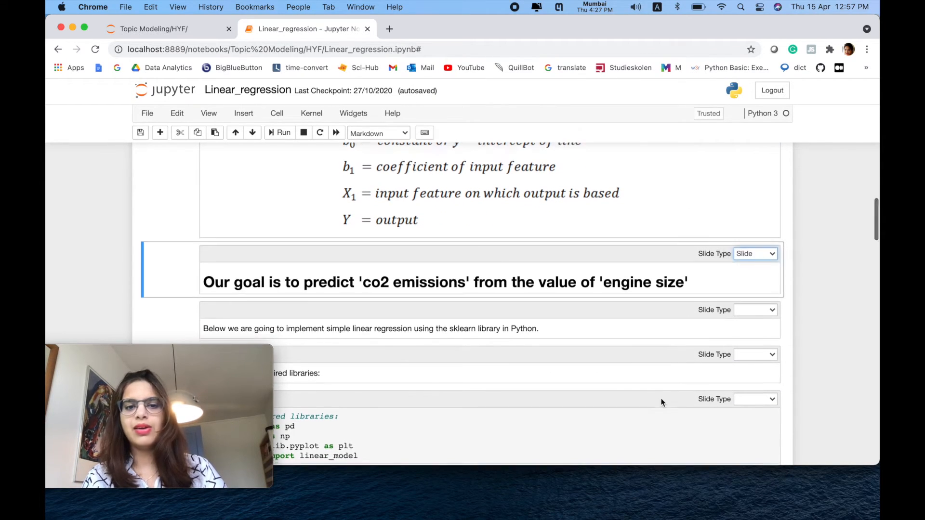
Step: Scroll down to the Step 10 test-accuracy markdown cell and make it a Slide
scroll(down, 3)
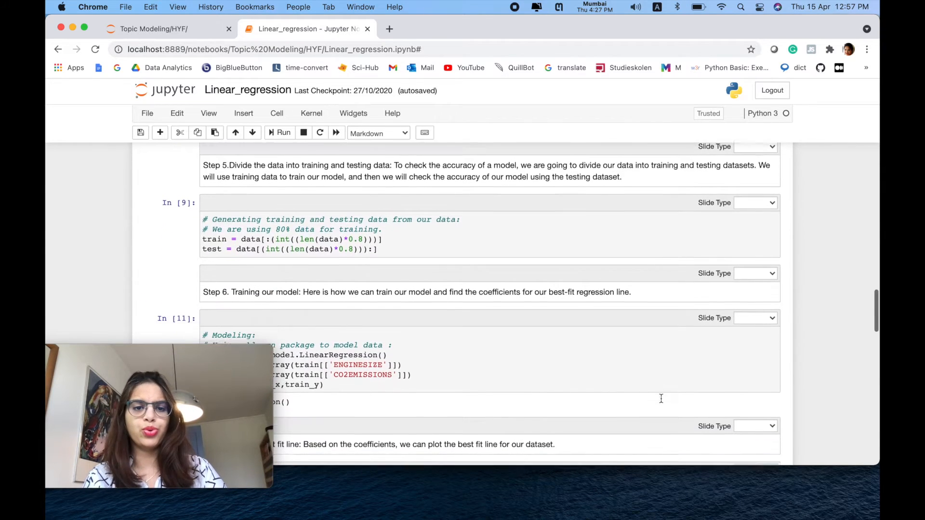
scroll(down, 3)
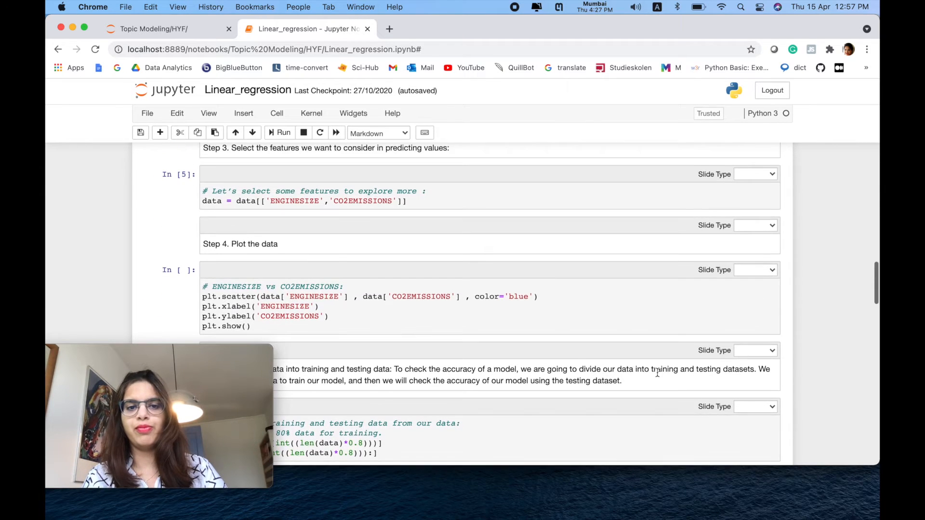
scroll(down, 3)
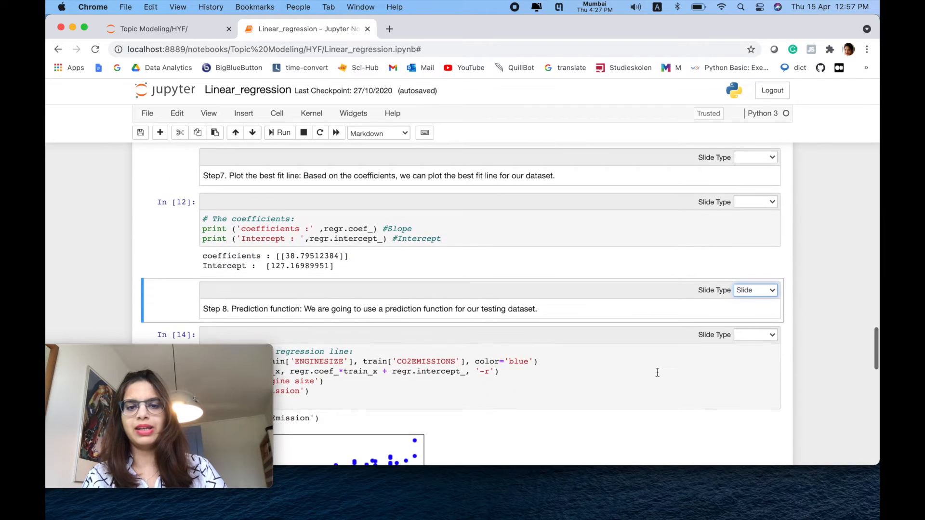
scroll(down, 3)
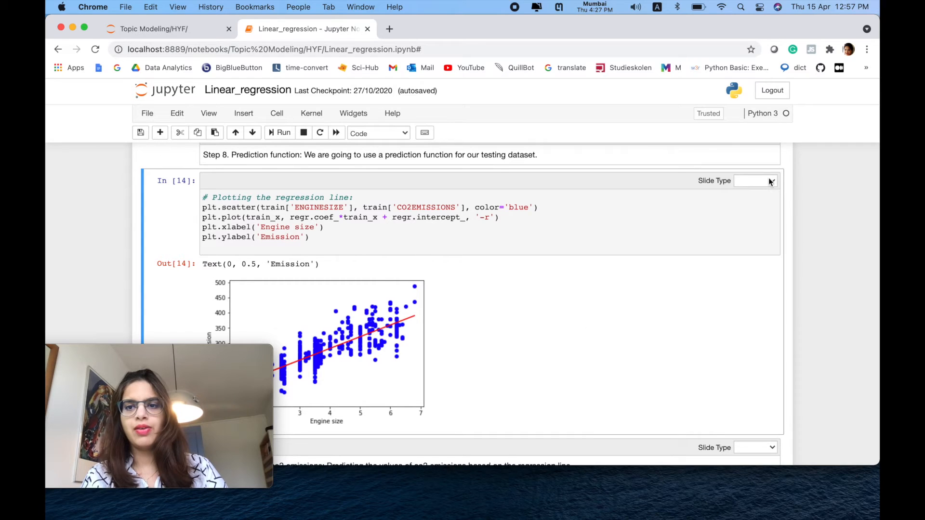
scroll(down, 3)
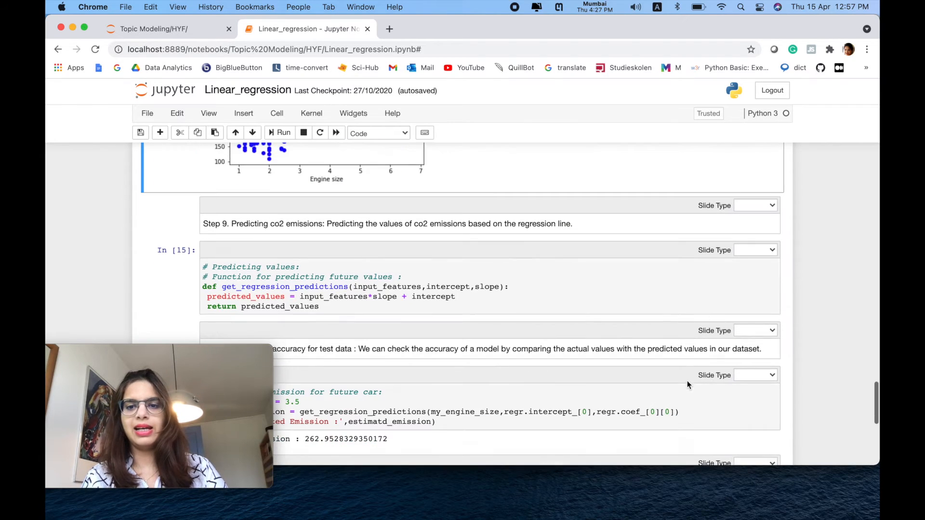
scroll(down, 3)
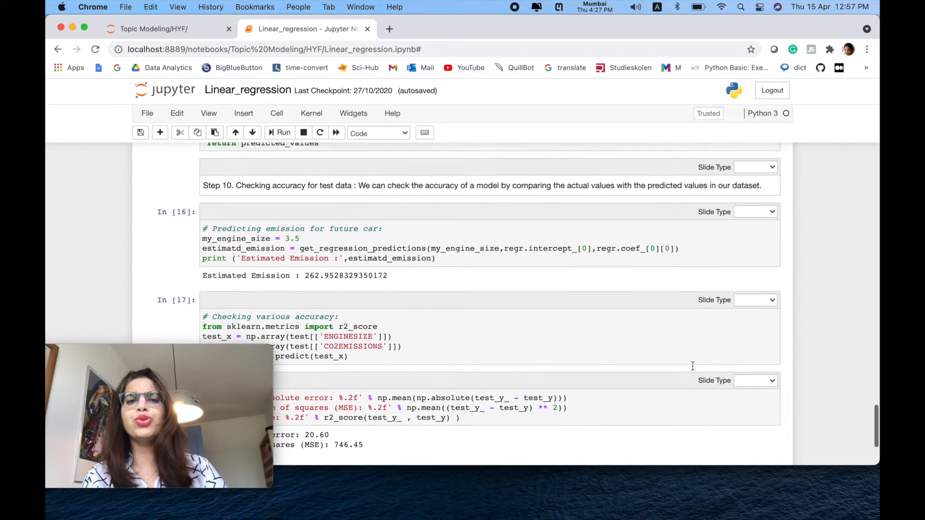
scroll(up, 3)
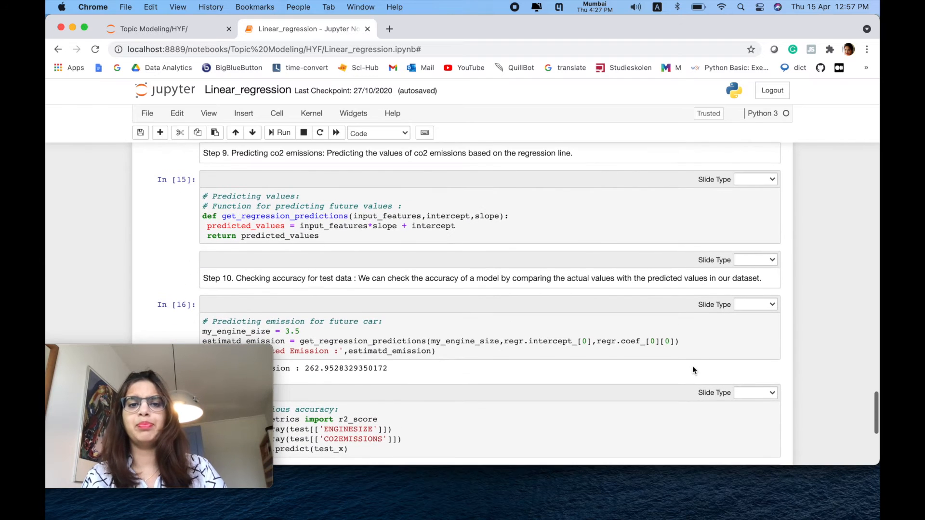
scroll(down, 3)
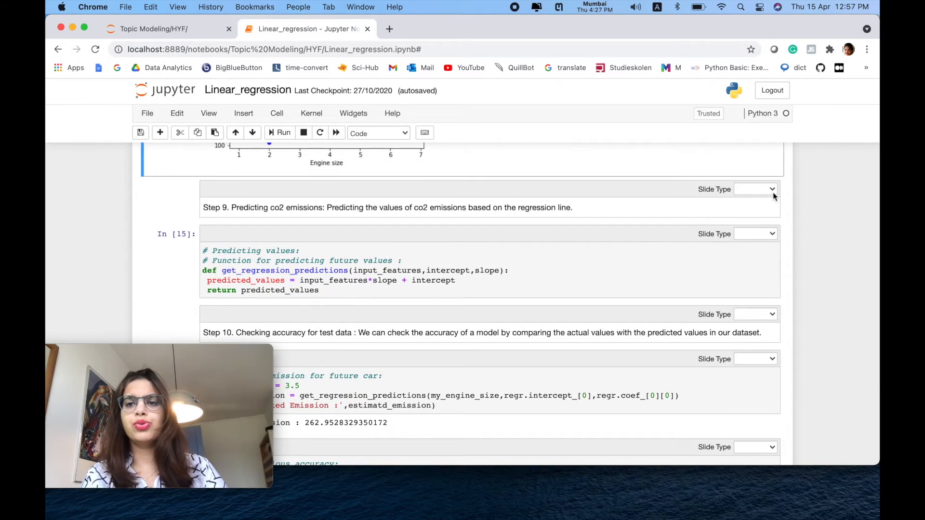
scroll(down, 3)
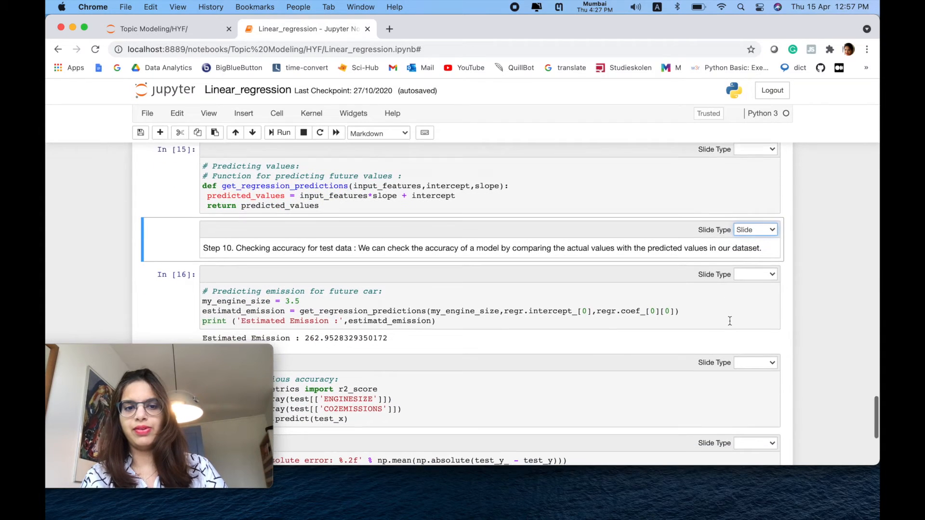
click(756, 265)
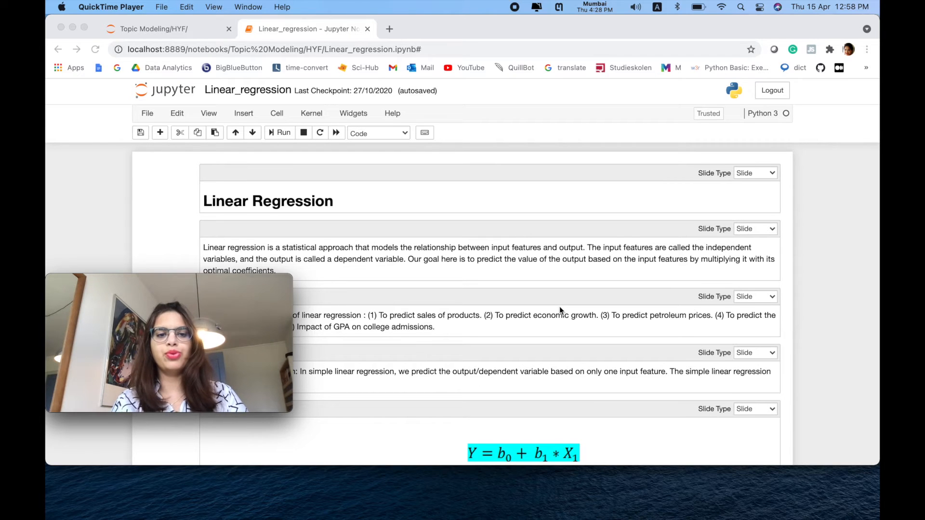
Step: Scroll over the tagged notebook and start a new Terminal window from the Dock
scroll(down, 3)
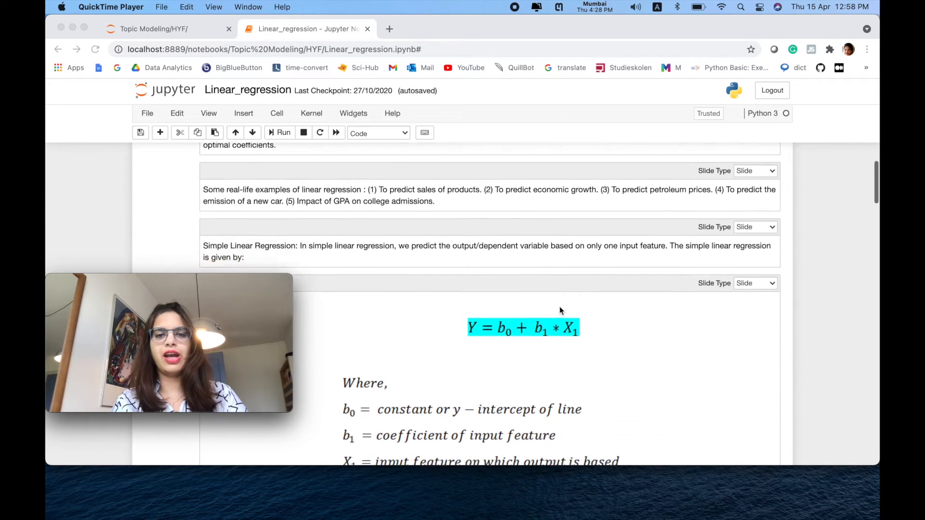
scroll(down, 3)
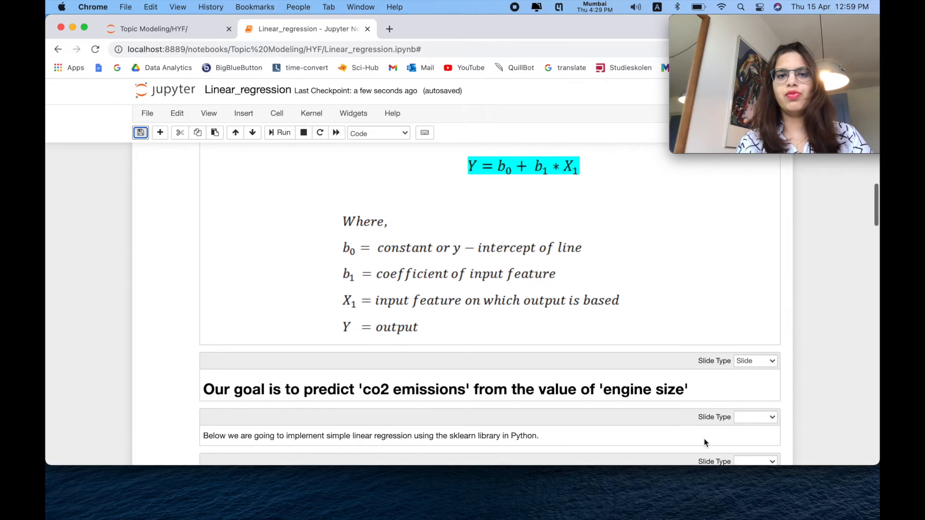
scroll(up, 3)
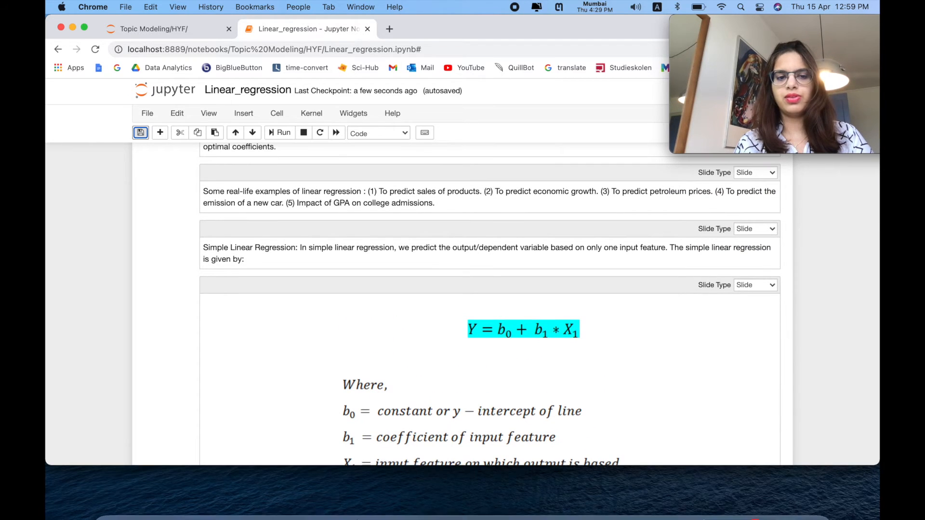
right_click(210, 489)
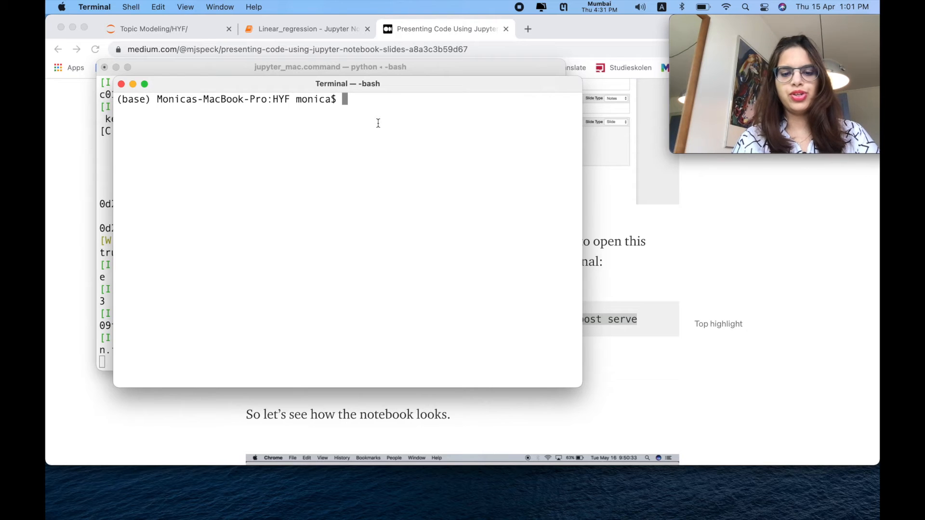
Step: Run nbconvert on Linear_regression.ipynb to slides with --post serve
text(jupyter nbconvert Jupyter\ Slides.ipynb --to slides --post serve)
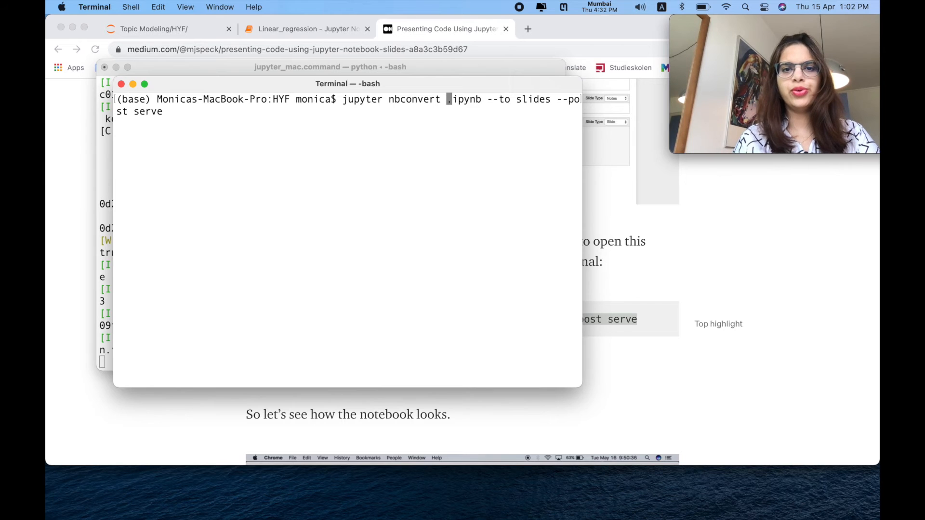
text(lin)
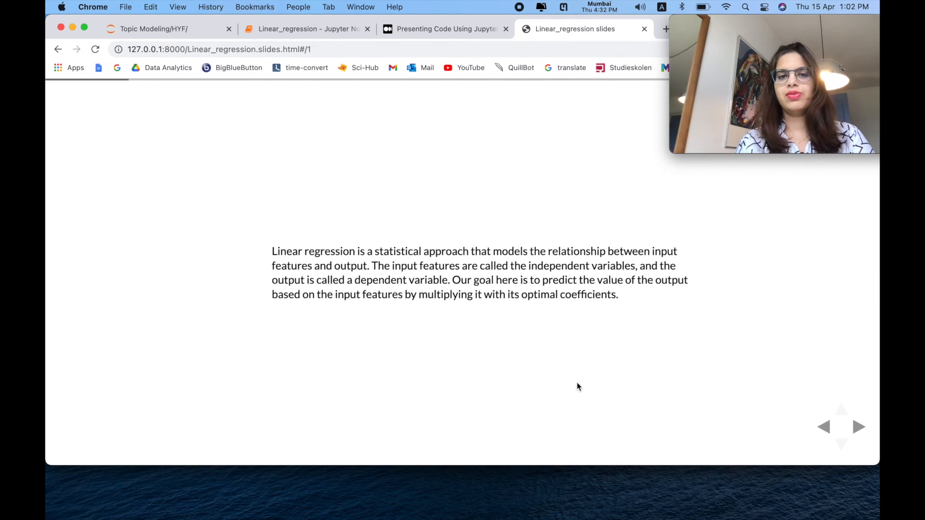
Step: Advance past the examples and regression equation slides to the co2 emissions goal slide
click(858, 426)
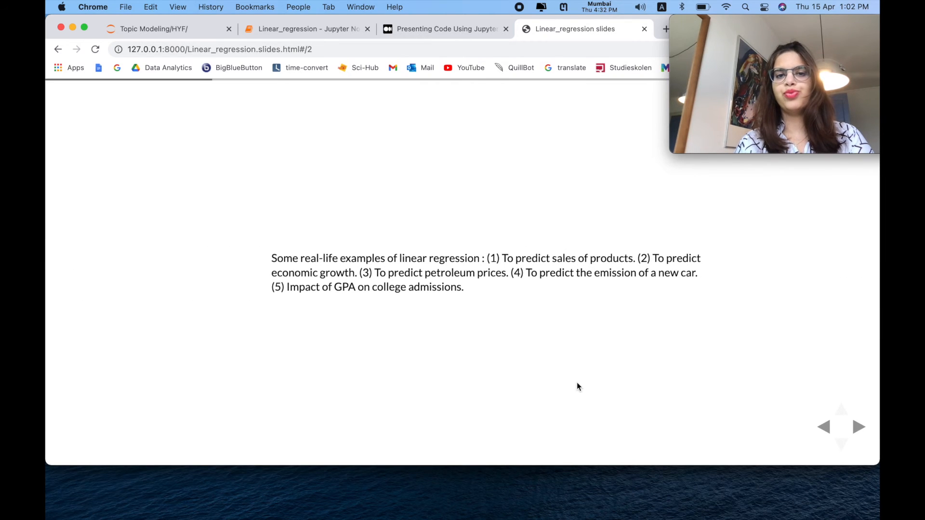
click(858, 426)
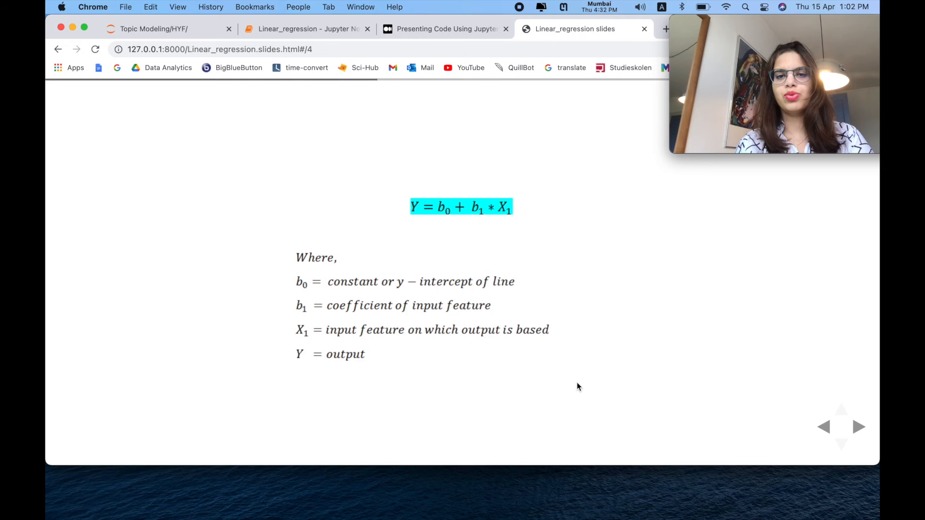
click(860, 426)
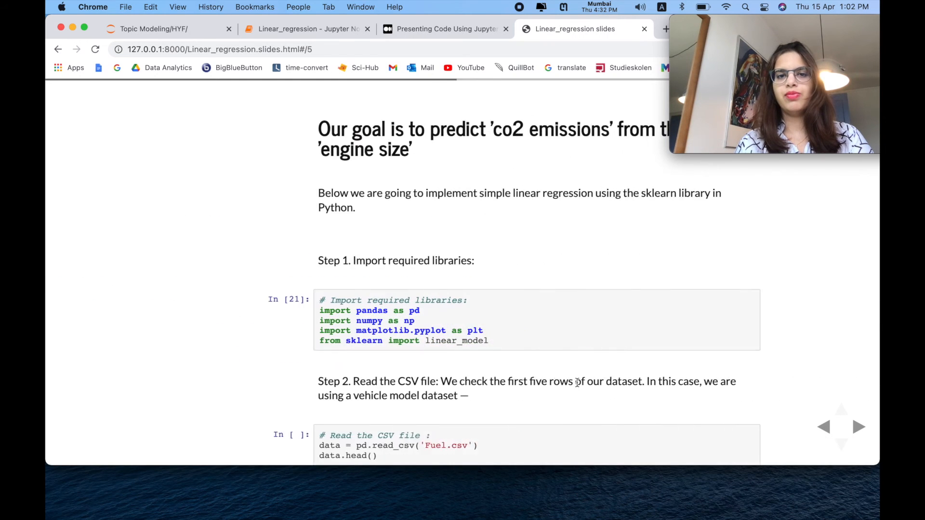